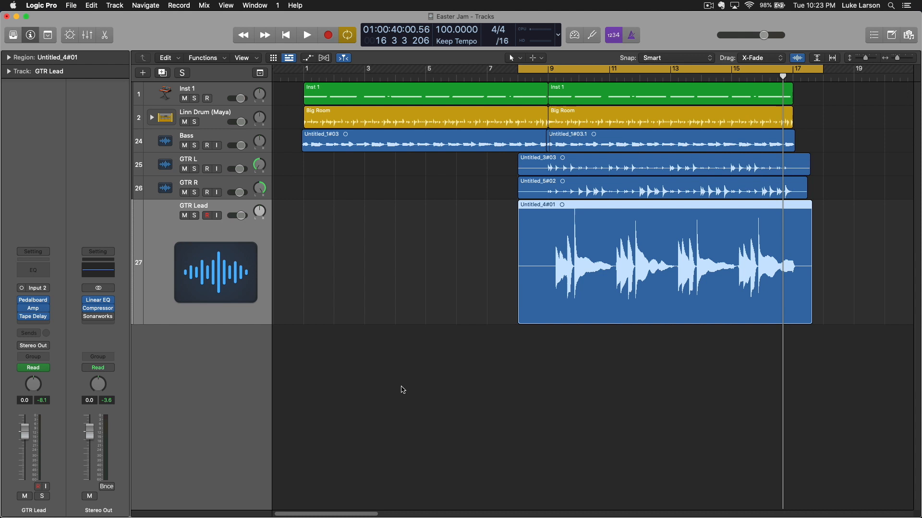
Step: Bring up the Logic Pro menu to reach the Preferences submenu
{"action": "left_click", "coordinate": [41, 6]}
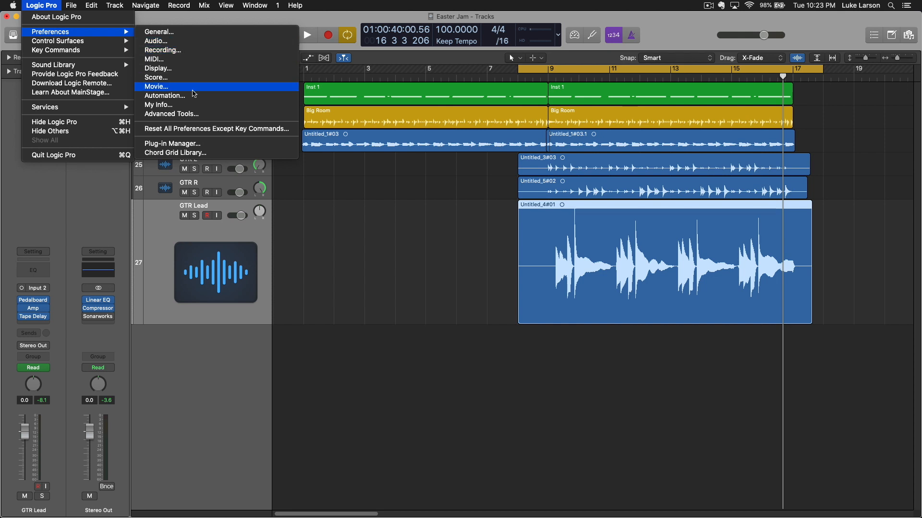
Step: In Automation preferences, switch Automation Quick Access to On
{"action": "left_click", "coordinate": [164, 95]}
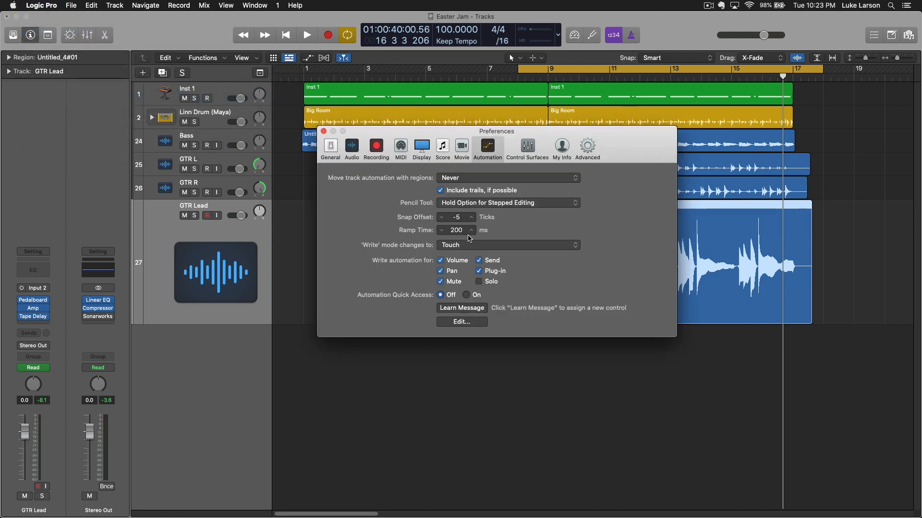
{"action": "mouse_move", "coordinate": [410, 305]}
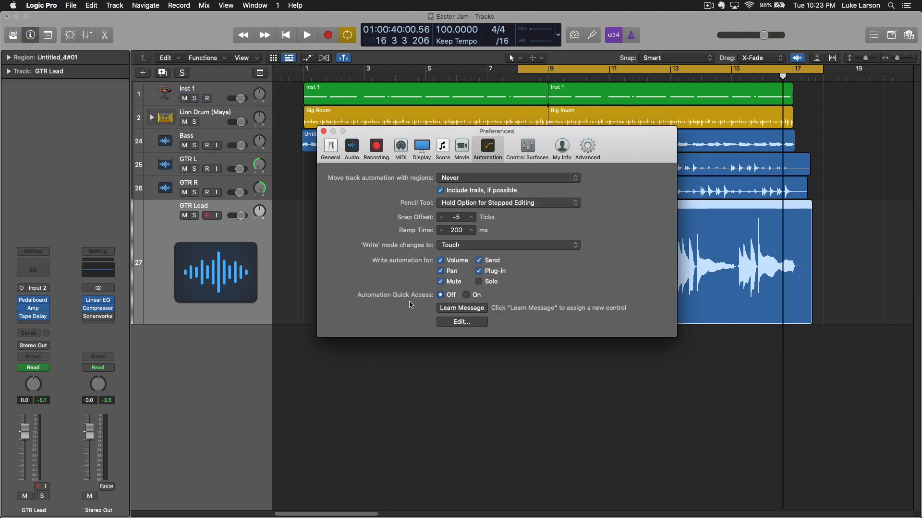
{"action": "left_click", "coordinate": [465, 295]}
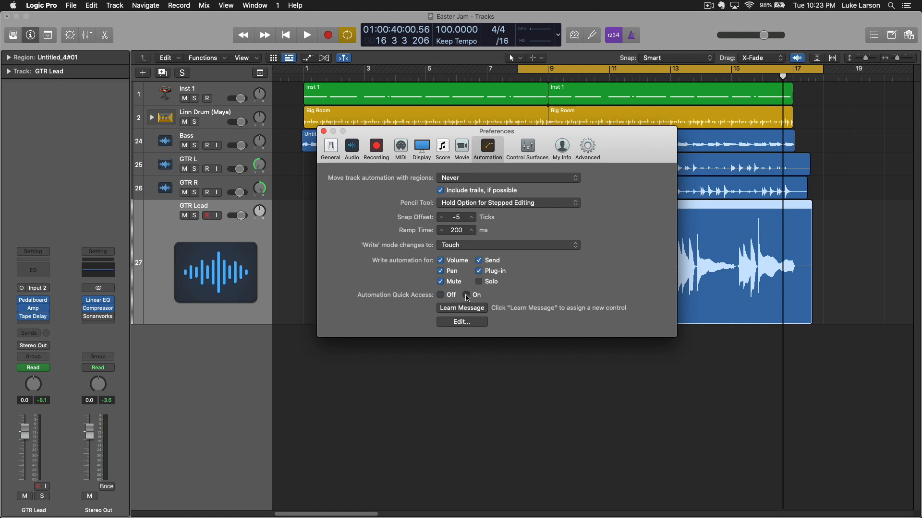
{"action": "left_click", "coordinate": [466, 295]}
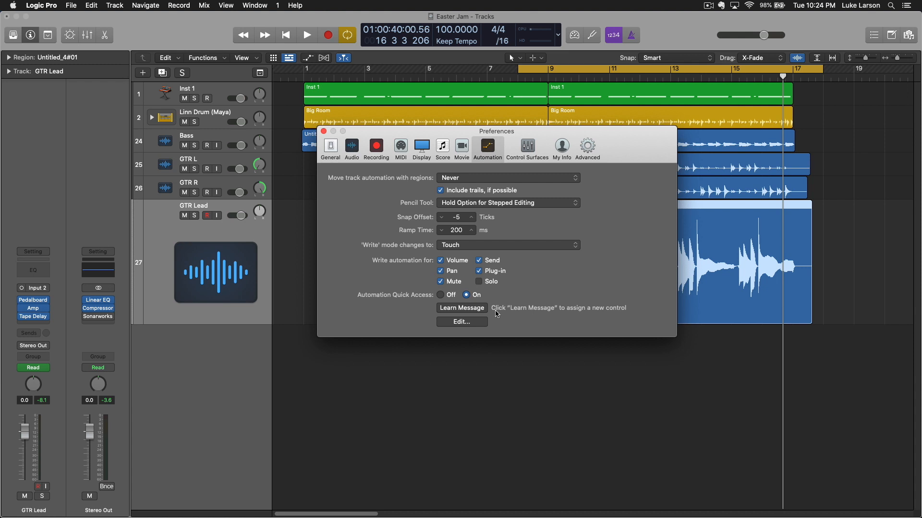
Step: Start Learn Message so the MIDI controller knob is assigned to quick access
{"action": "left_click", "coordinate": [461, 307]}
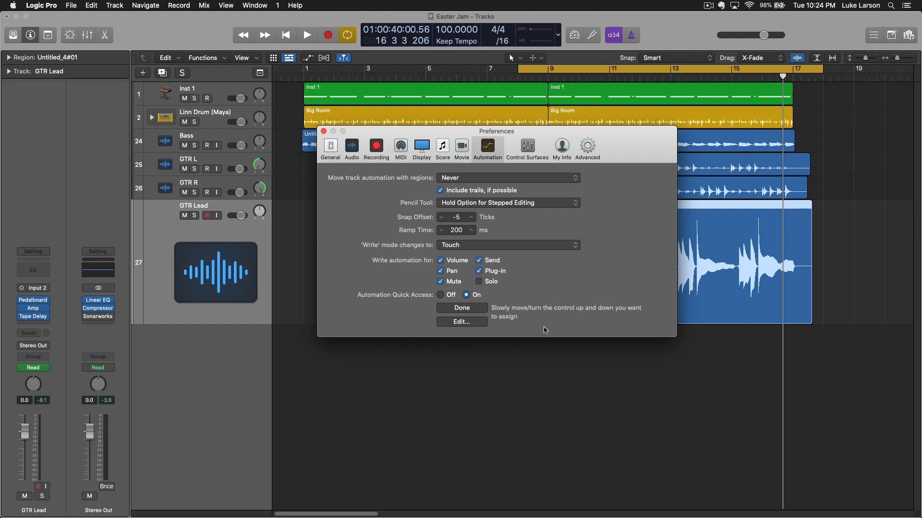
{"action": "mouse_move", "coordinate": [525, 319]}
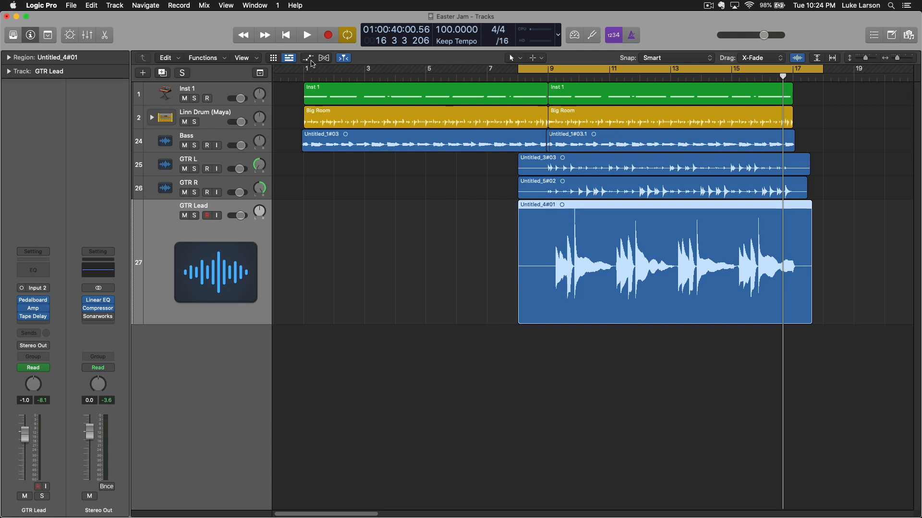
Step: Show track automation and switch GTR Lead's volume automation from Read to Latch
{"action": "left_click", "coordinate": [307, 58]}
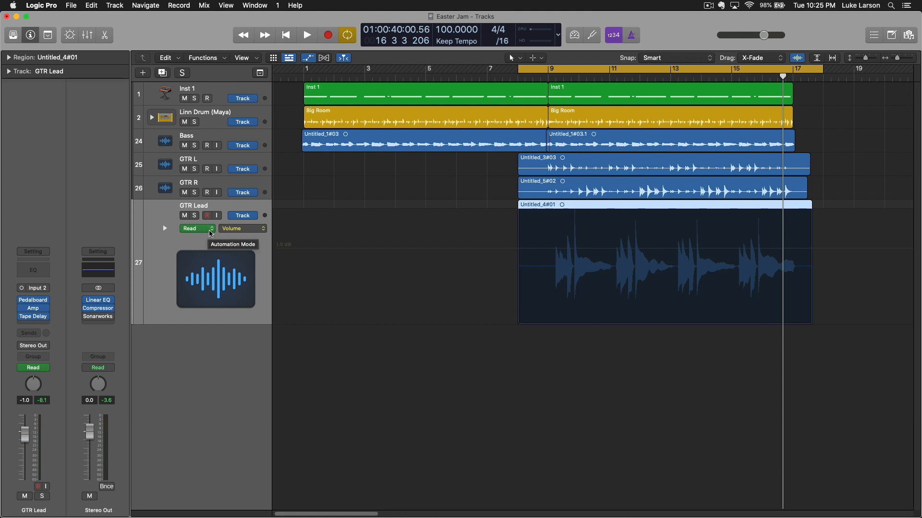
{"action": "left_click", "coordinate": [193, 228]}
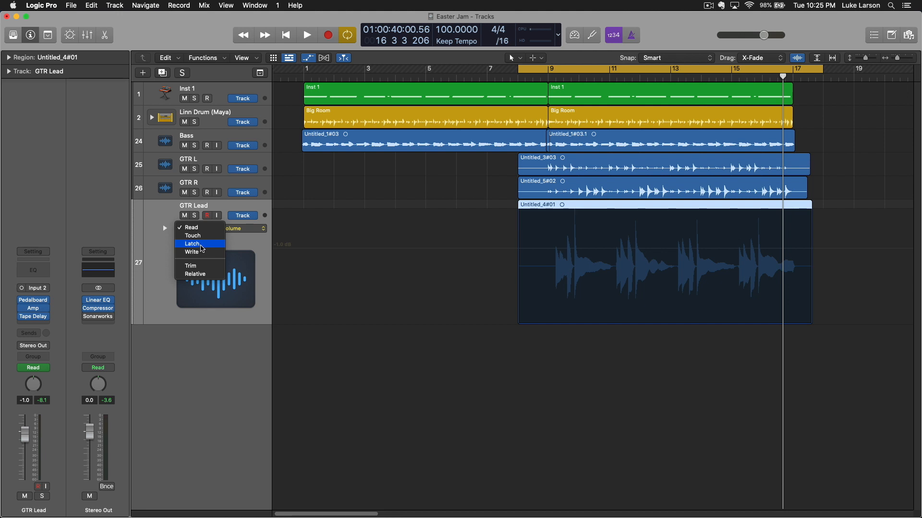
{"action": "left_click", "coordinate": [192, 243]}
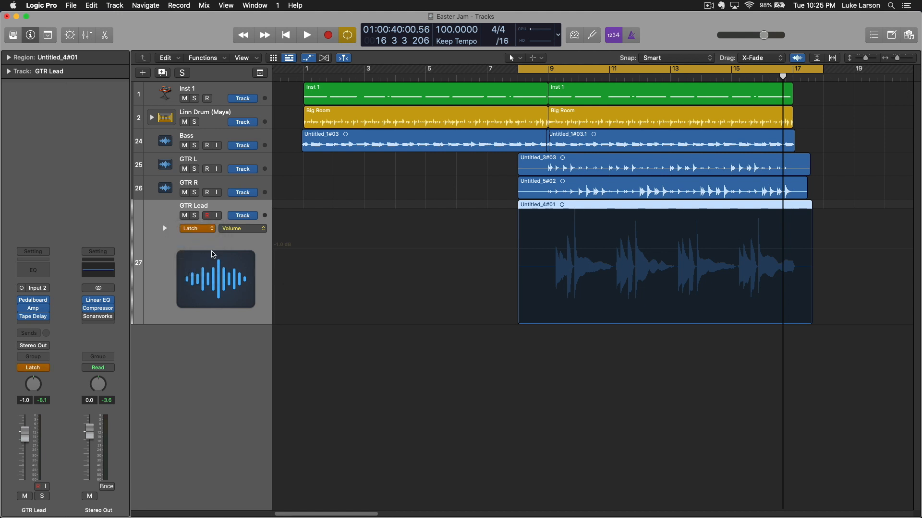
{"action": "left_click", "coordinate": [194, 229]}
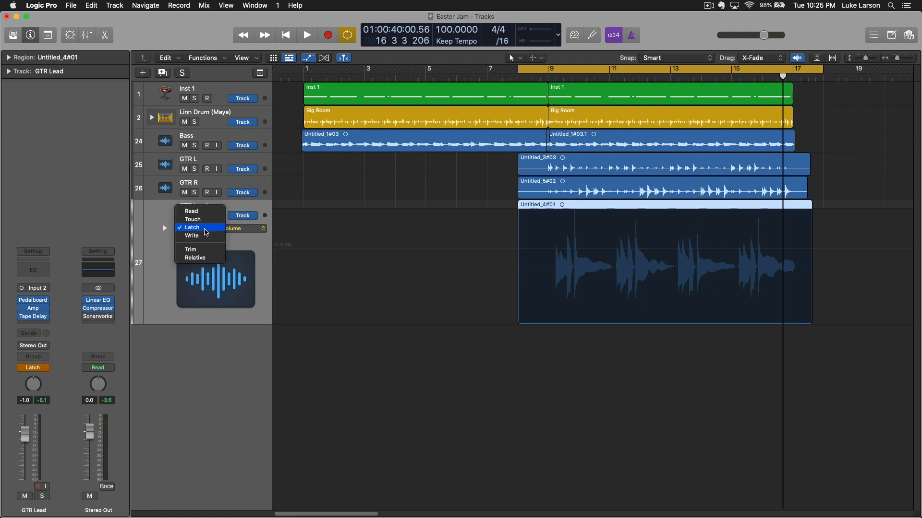
{"action": "mouse_move", "coordinate": [199, 219]}
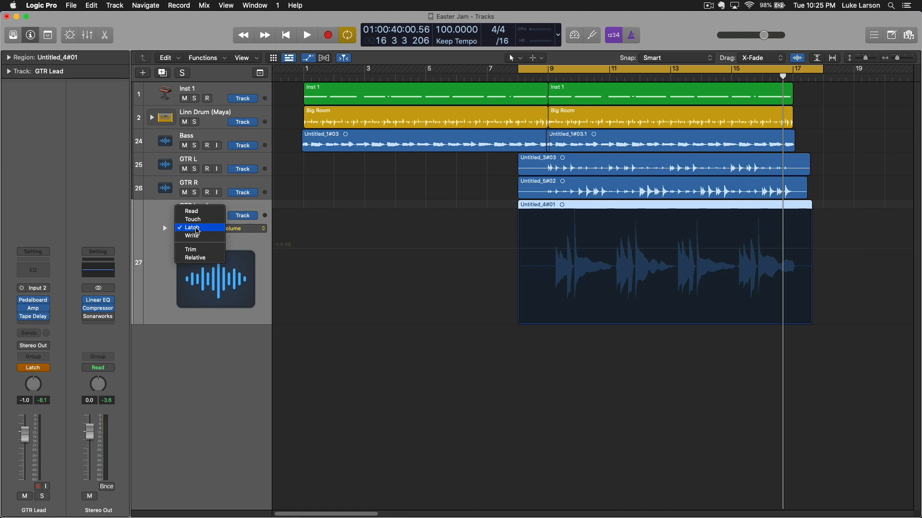
{"action": "mouse_move", "coordinate": [194, 236]}
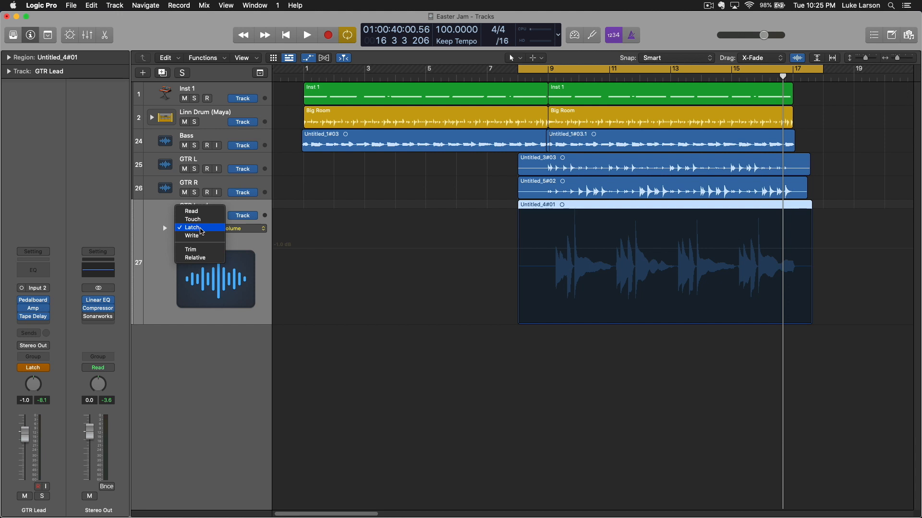
{"action": "left_click", "coordinate": [193, 228]}
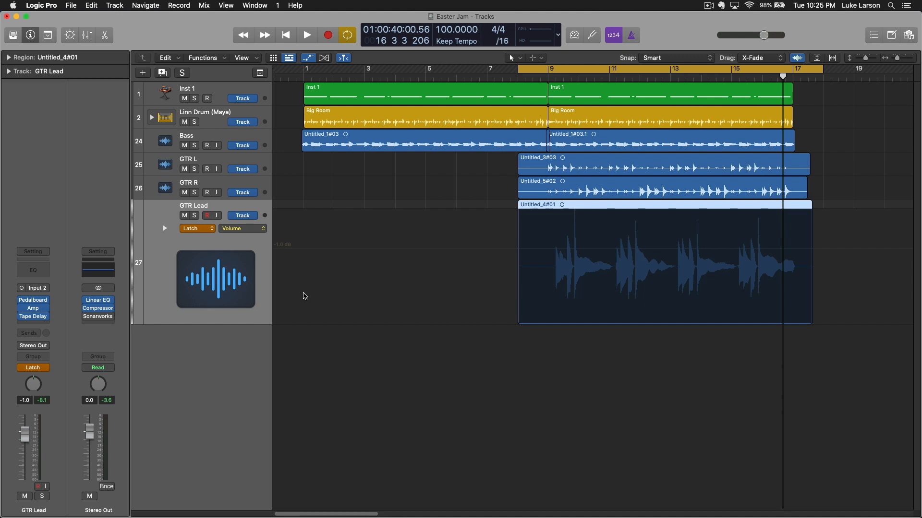
Step: Play back and write a rising and falling volume curve on GTR Lead with the knob
{"action": "left_click", "coordinate": [306, 35]}
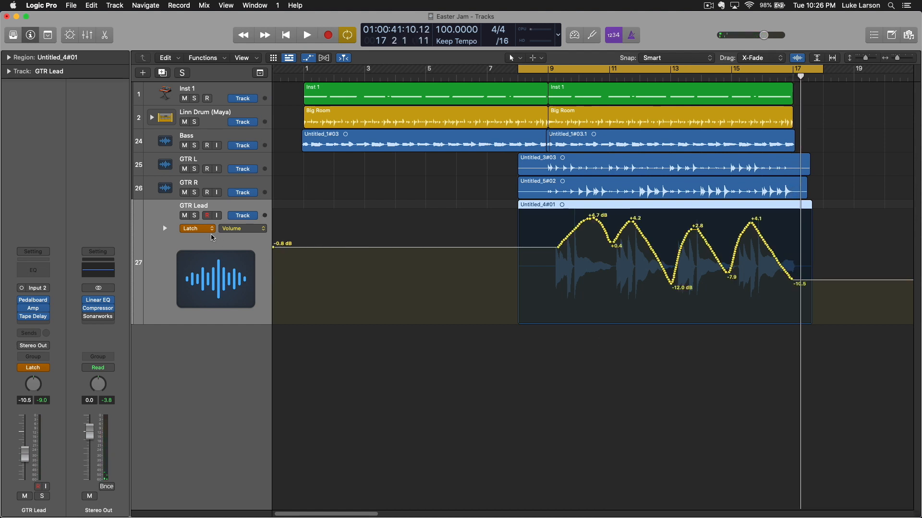
{"action": "left_click", "coordinate": [194, 228]}
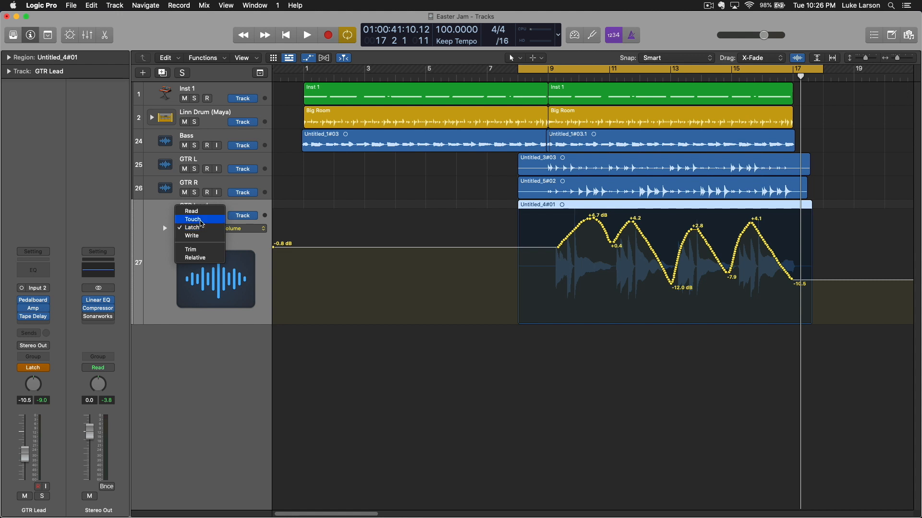
{"action": "left_click", "coordinate": [193, 227]}
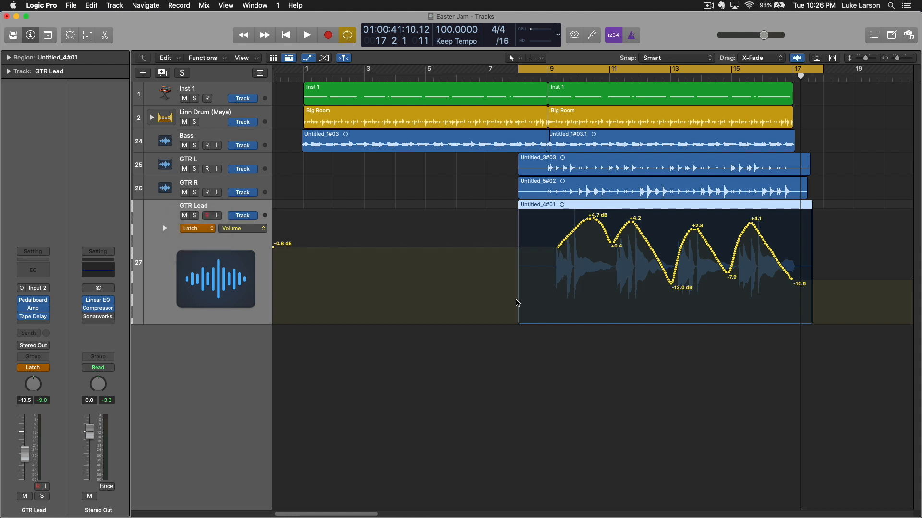
{"action": "mouse_move", "coordinate": [567, 248]}
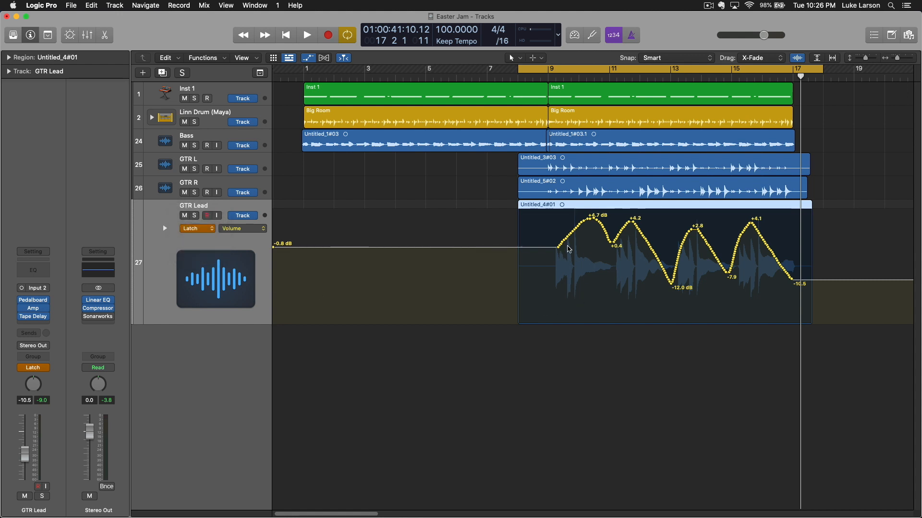